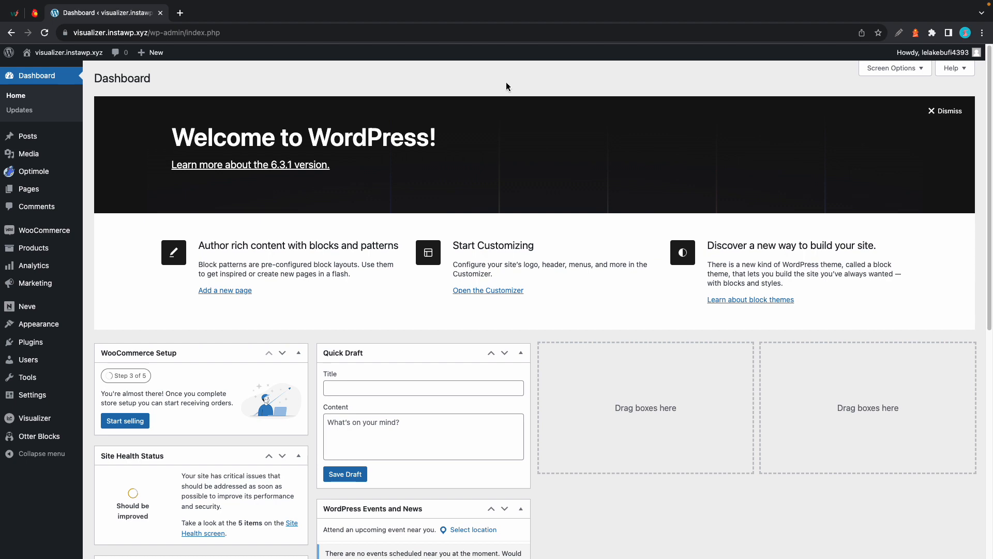
mouse_move(139, 369)
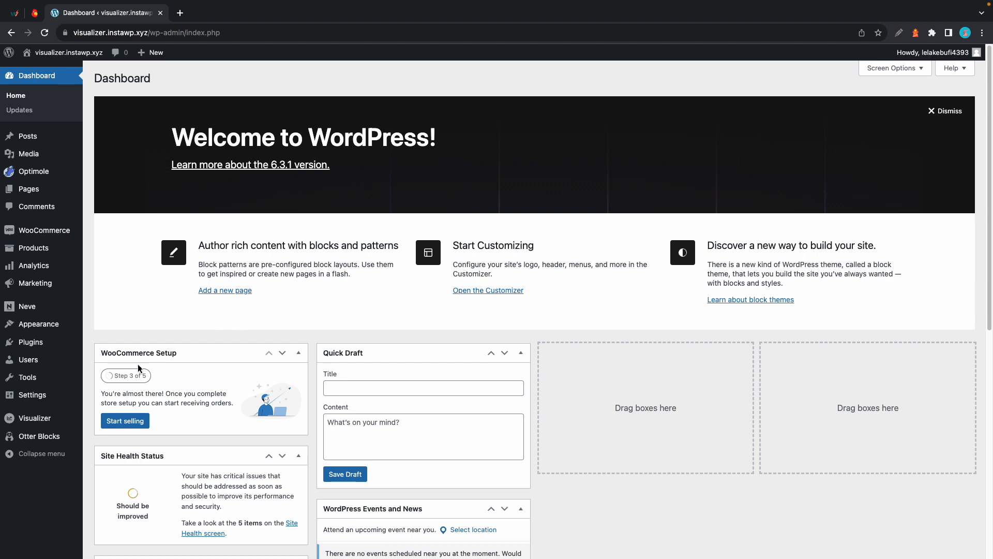
Start a new Visualizer chart and choose the Pie/Donut chart type
click(35, 418)
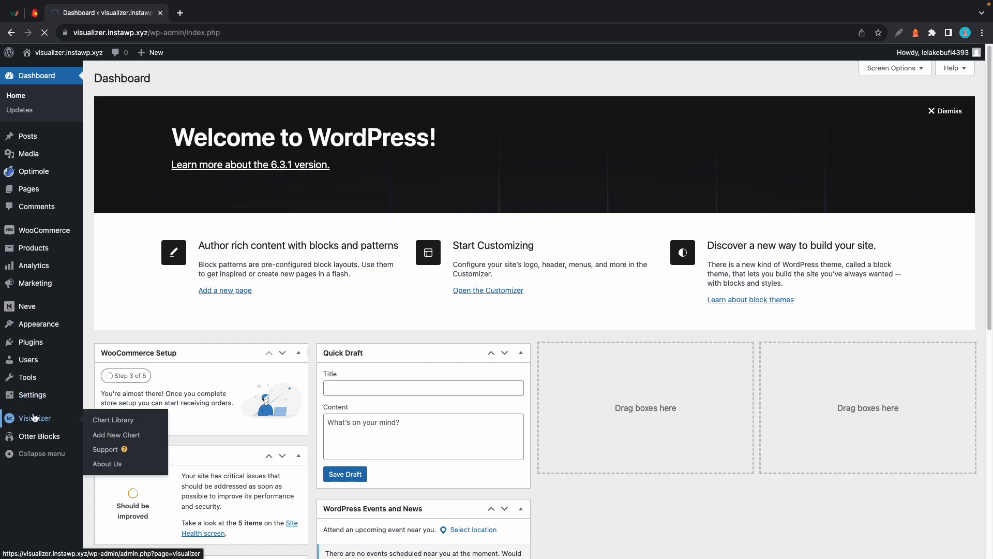
click(114, 419)
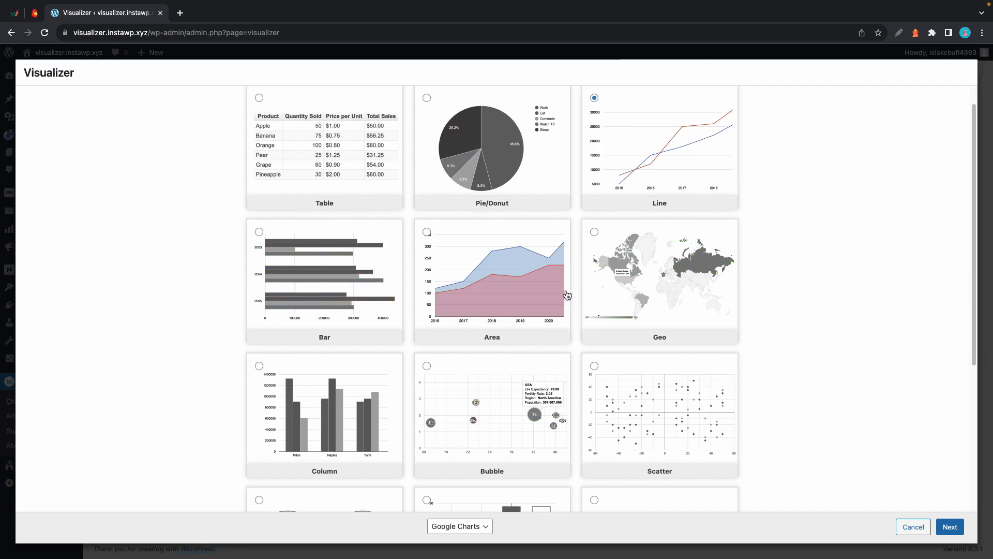
scroll(down, 3)
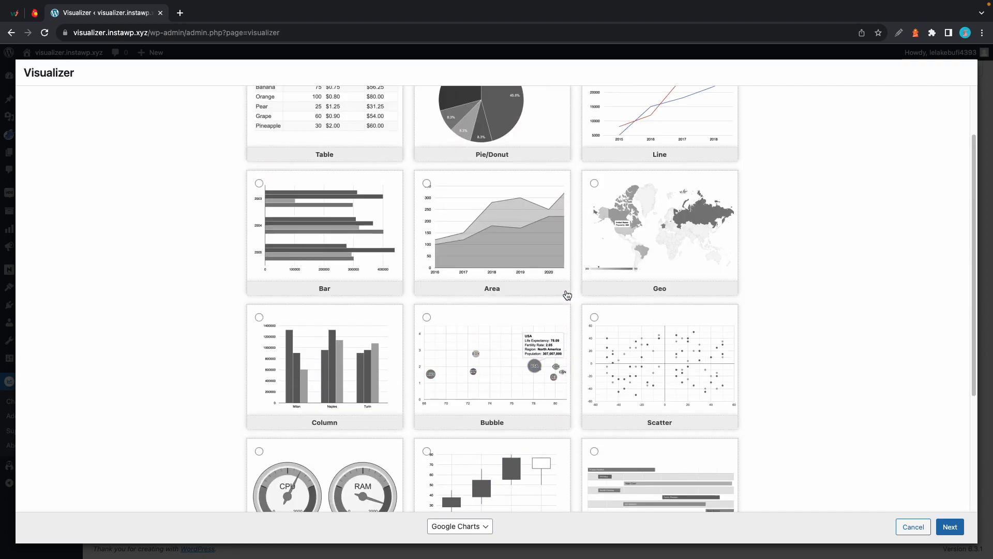
click(427, 125)
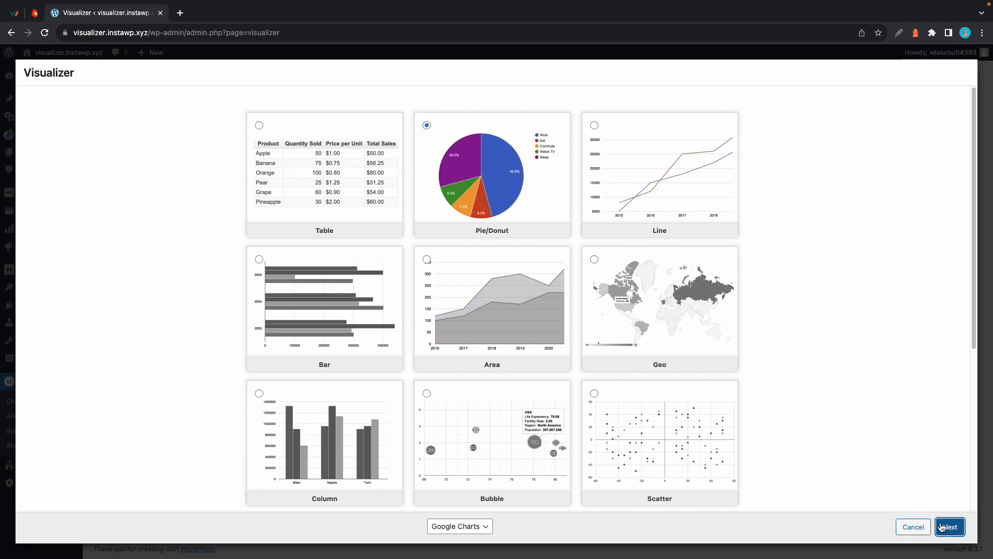
Use WooCommerce Reports as the data source, live frequency, with the Orders Totals endpoint
click(949, 526)
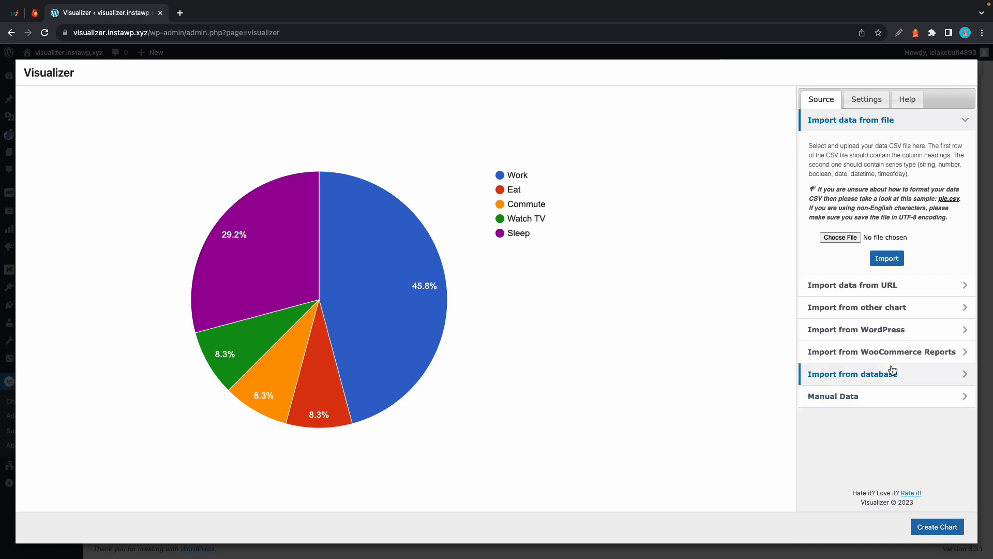
click(882, 352)
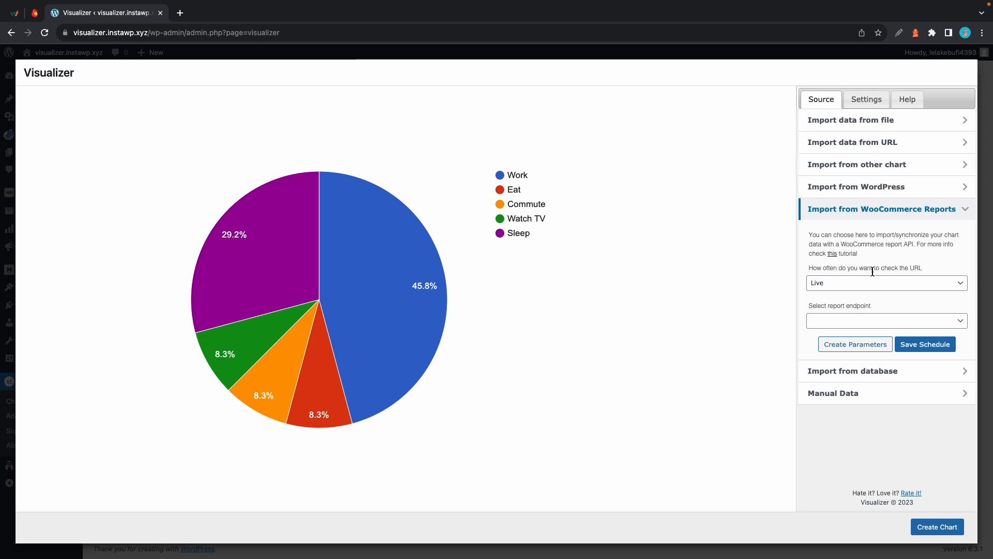
mouse_move(859, 286)
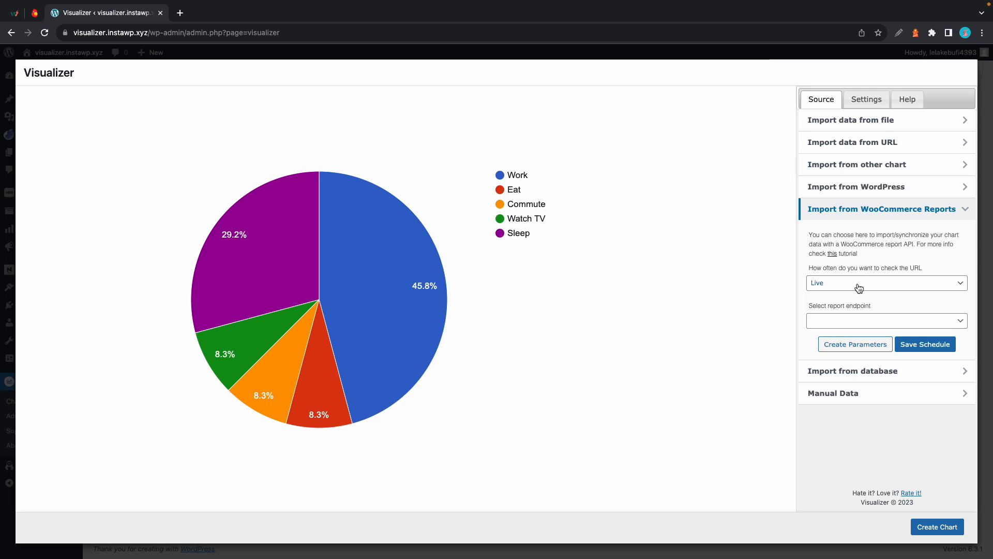
click(886, 282)
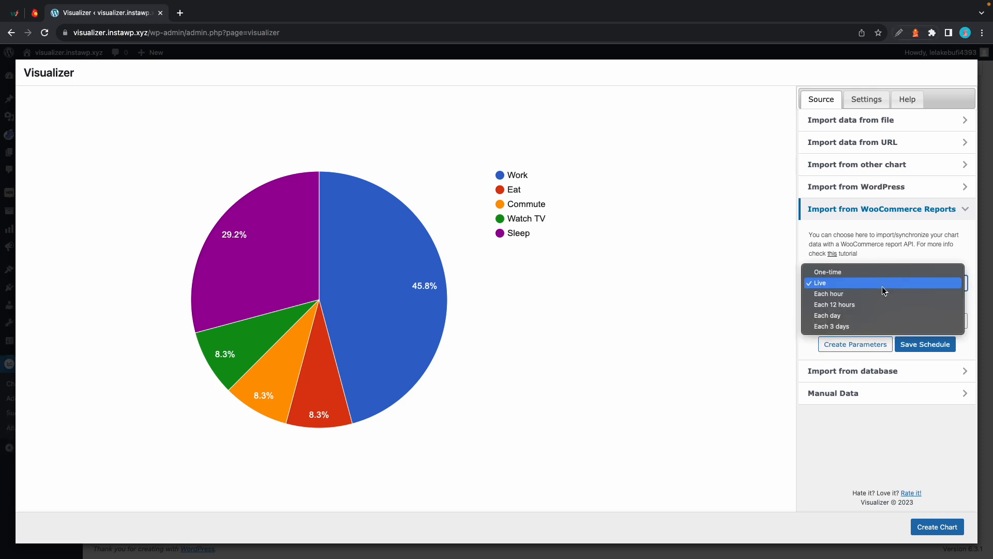
mouse_move(828, 316)
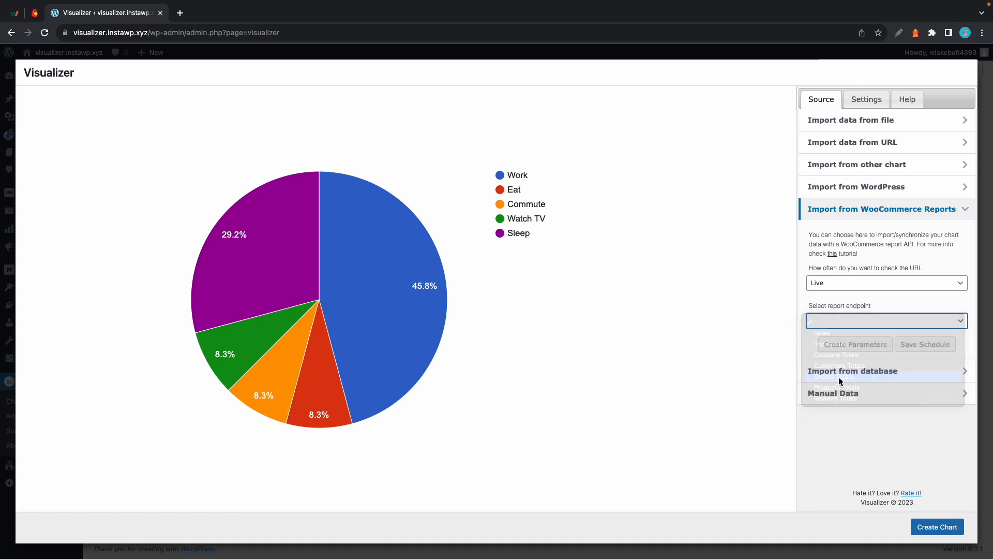
click(886, 320)
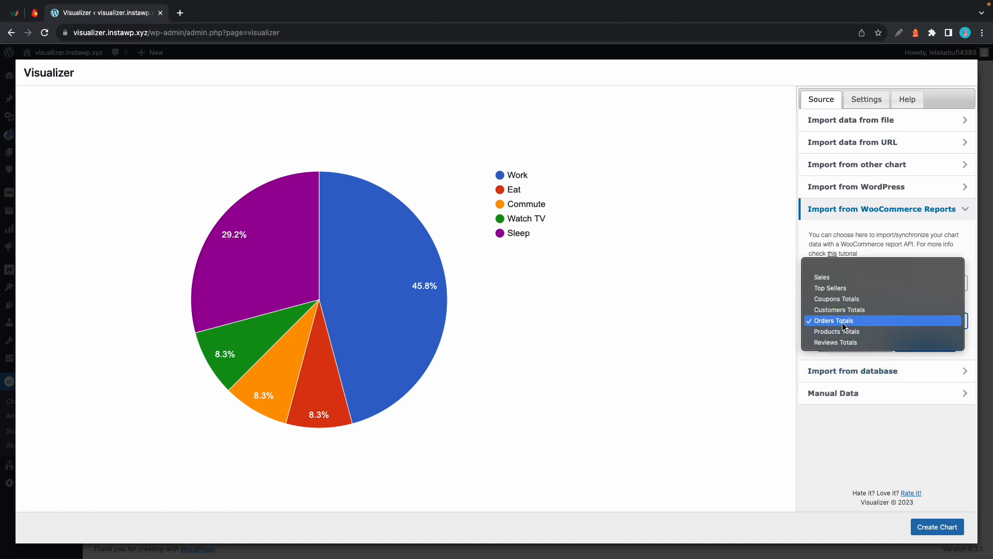
click(834, 320)
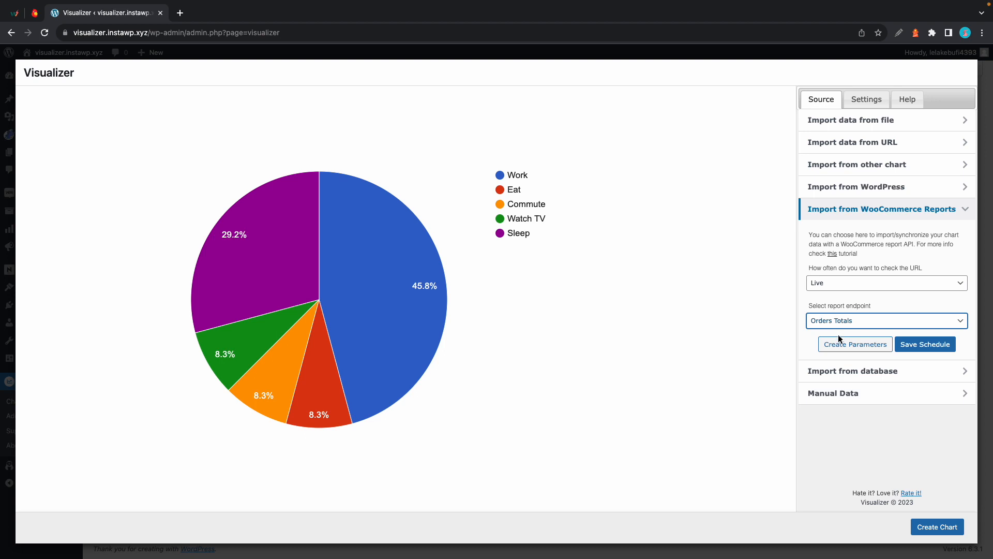
Fetch data from the Orders Totals endpoint and parse it from the root
click(855, 343)
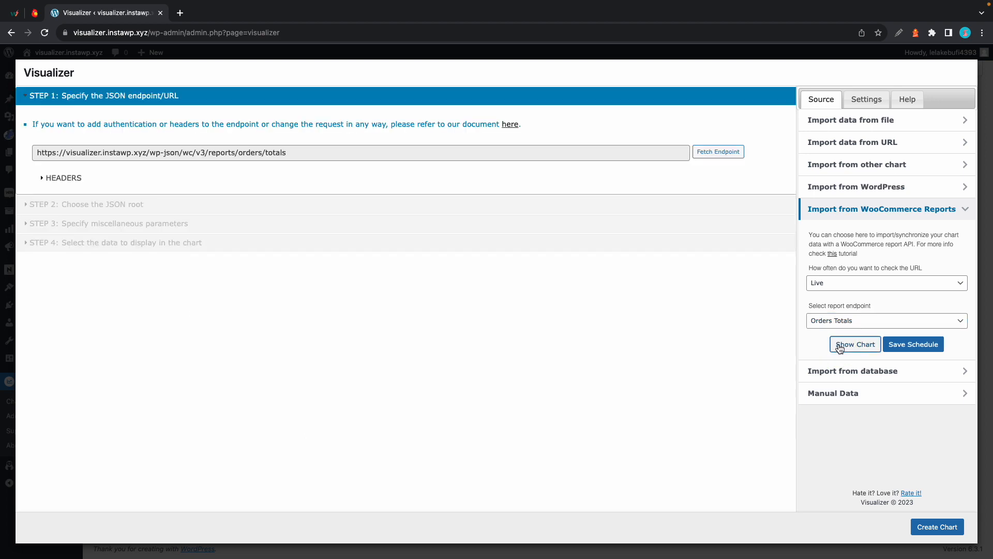
click(855, 343)
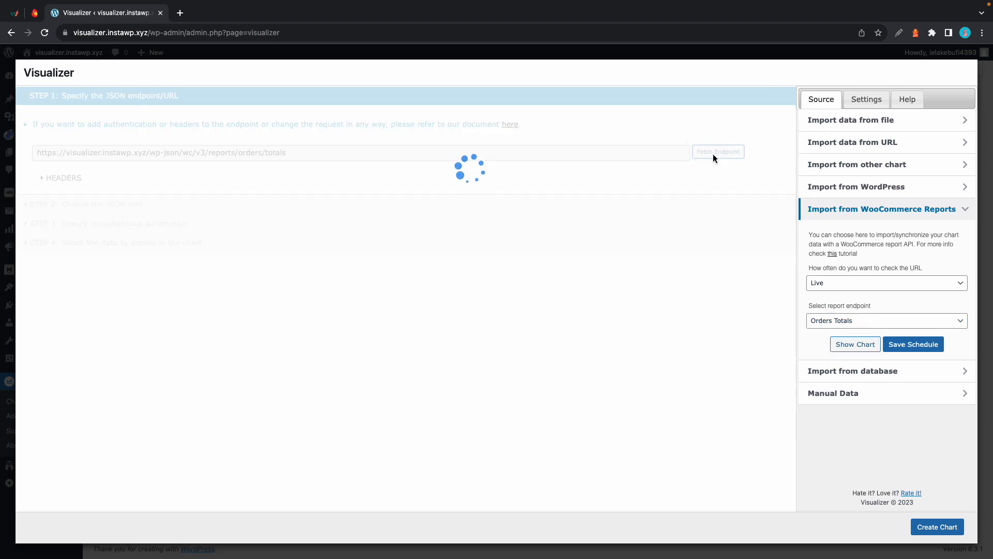
click(718, 152)
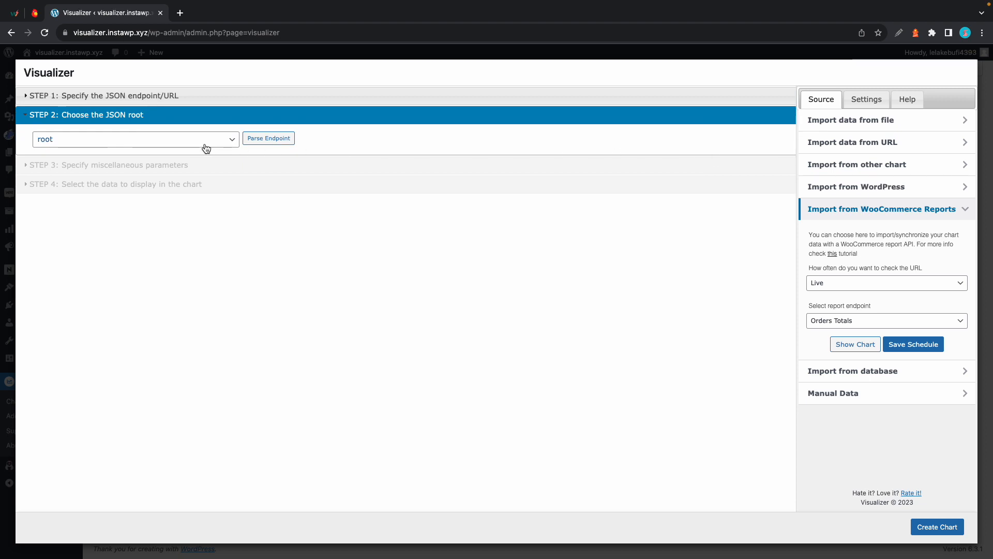
click(268, 138)
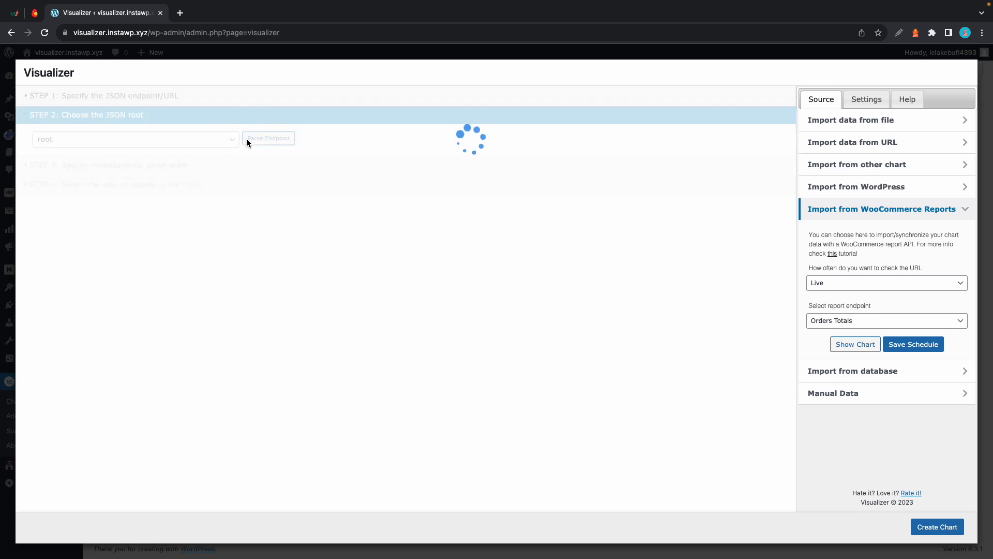
click(269, 138)
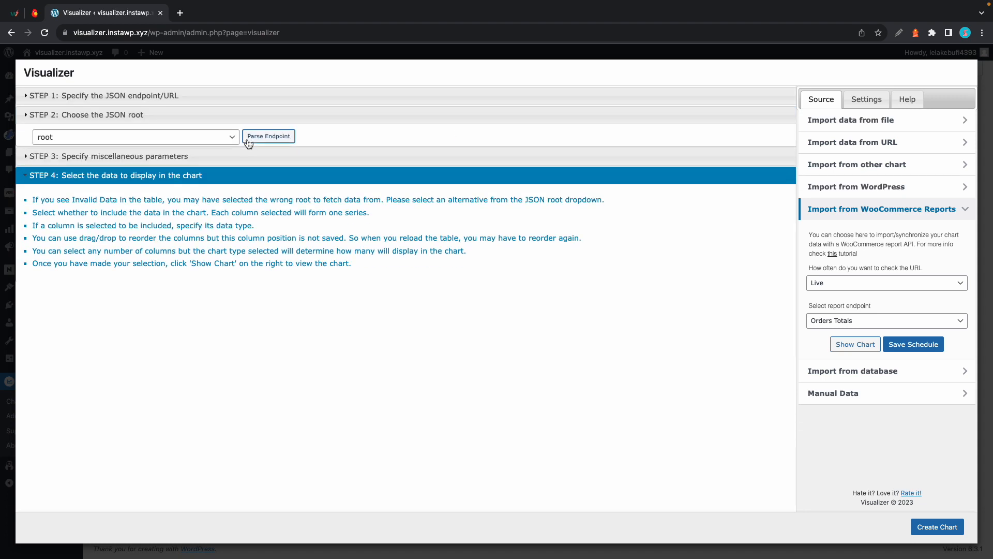
click(269, 135)
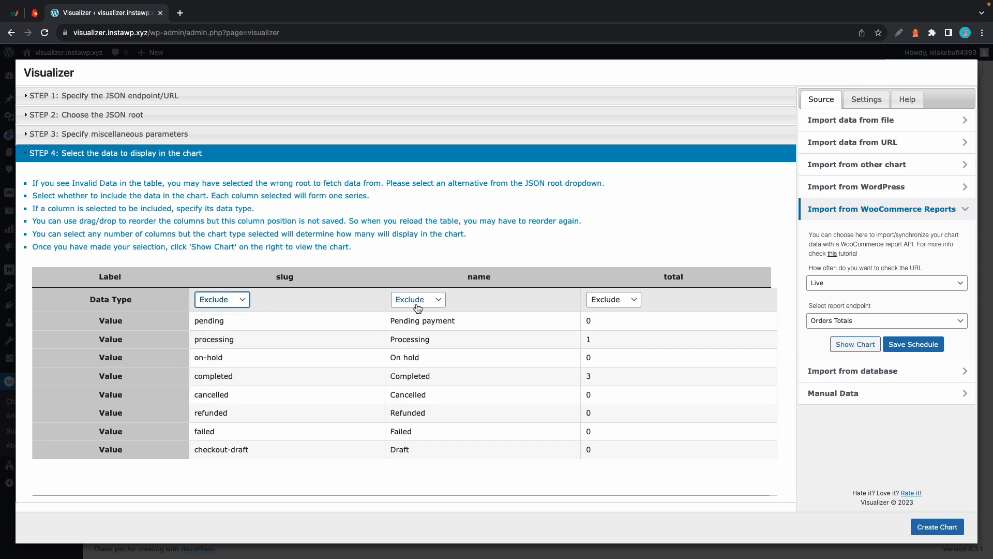
Type the name column as string and the total column as number, leaving slug excluded
click(417, 299)
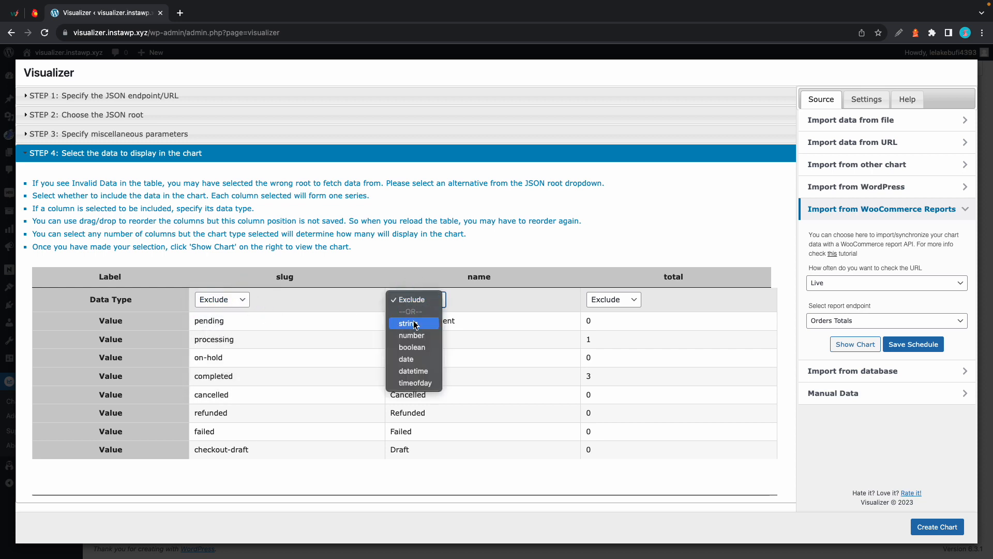
click(406, 323)
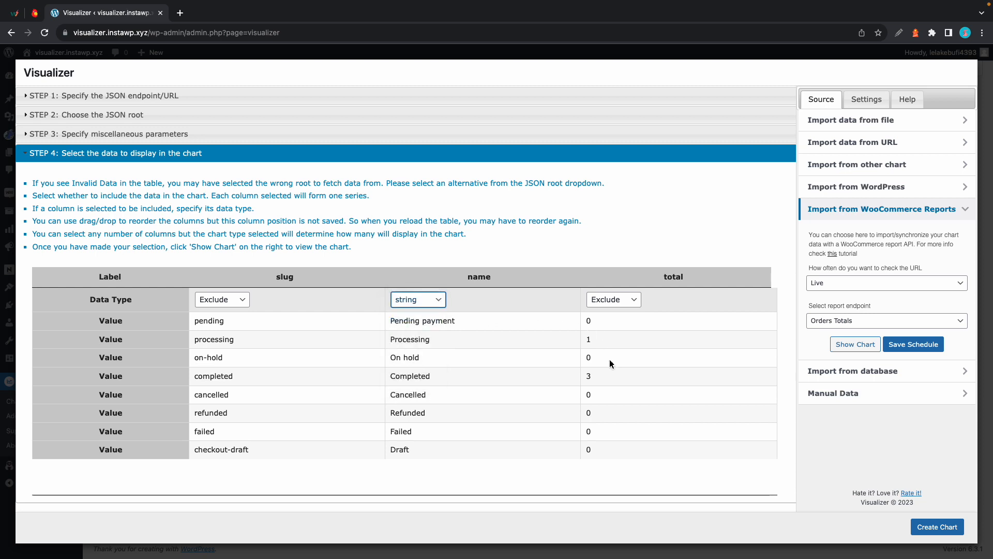
click(612, 299)
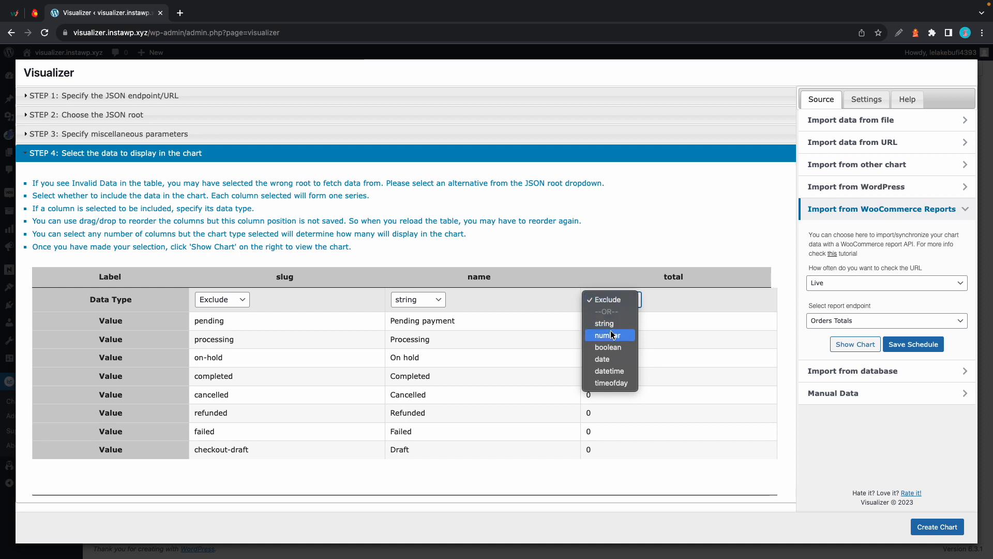
click(611, 334)
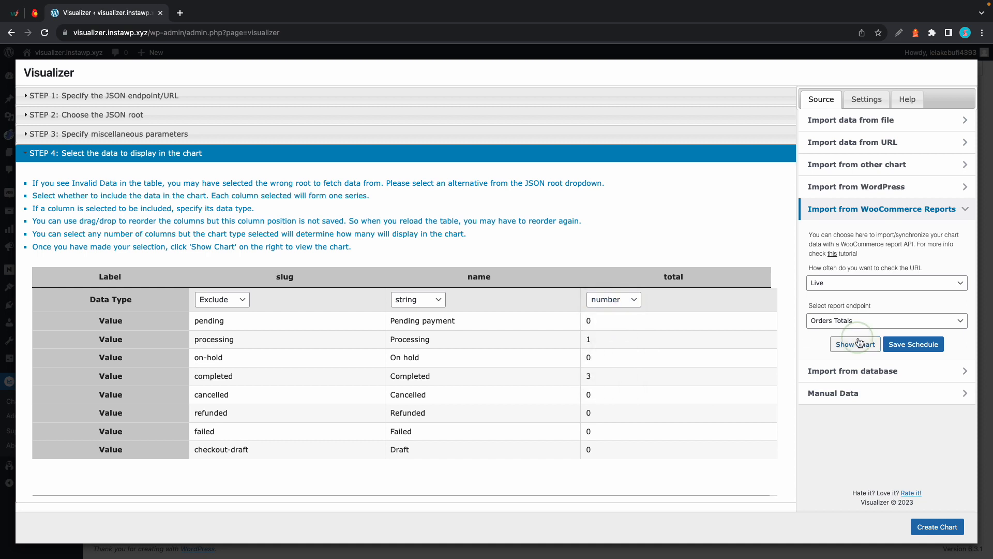
Preview and create the Processing/Completed pie chart as #320, then export its image
click(855, 344)
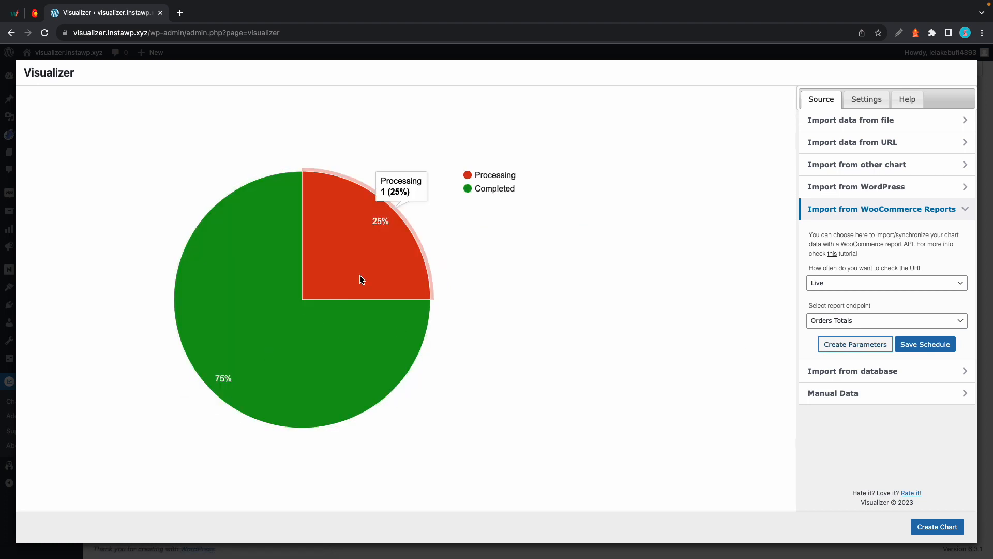
click(937, 527)
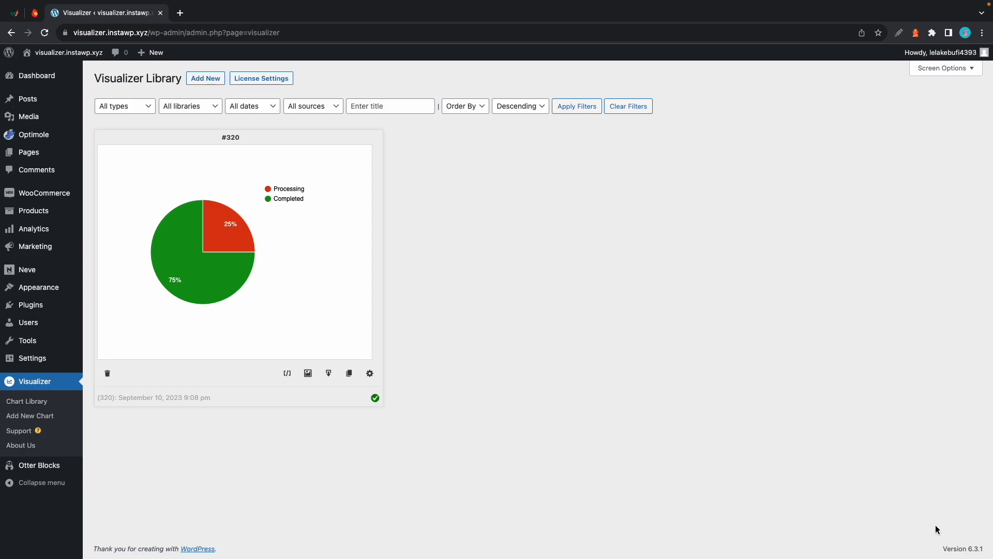
mouse_move(310, 306)
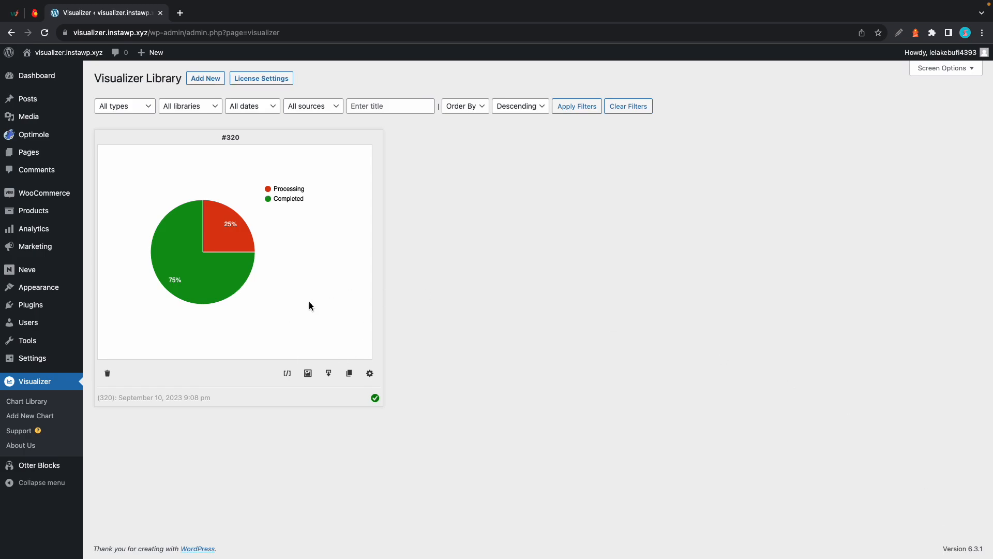
click(308, 374)
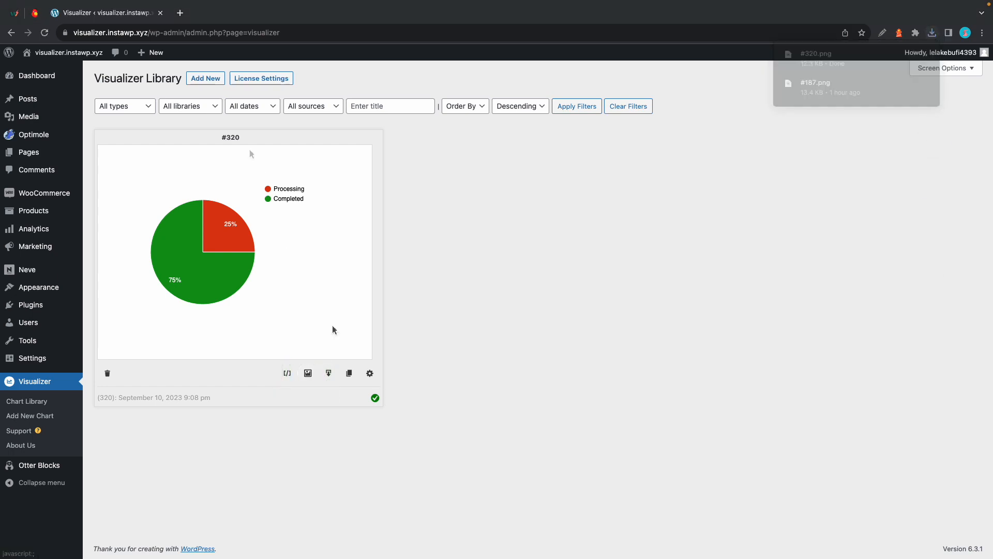
mouse_move(286, 374)
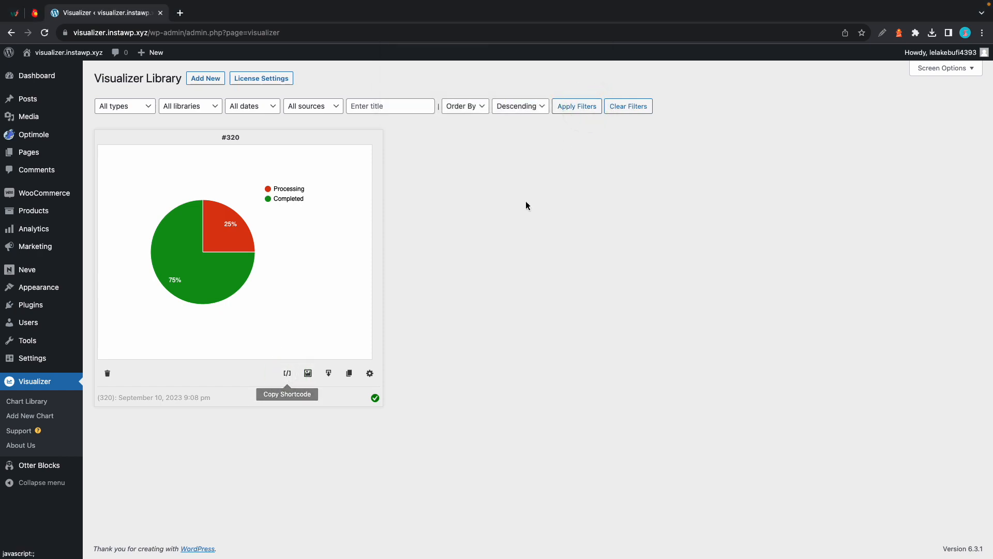
Create a new post titled Chart with the chart 320 shortcode and publish it
click(156, 53)
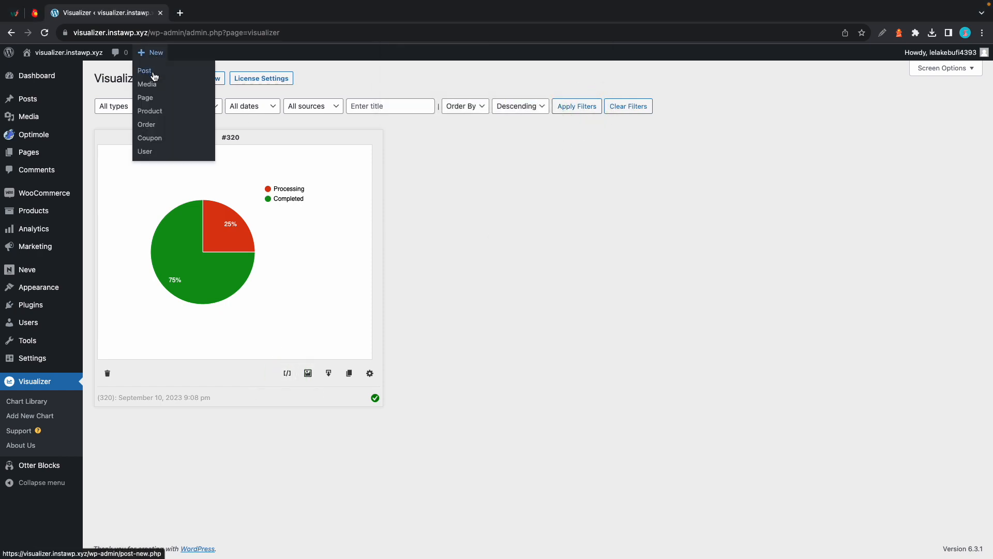
click(145, 71)
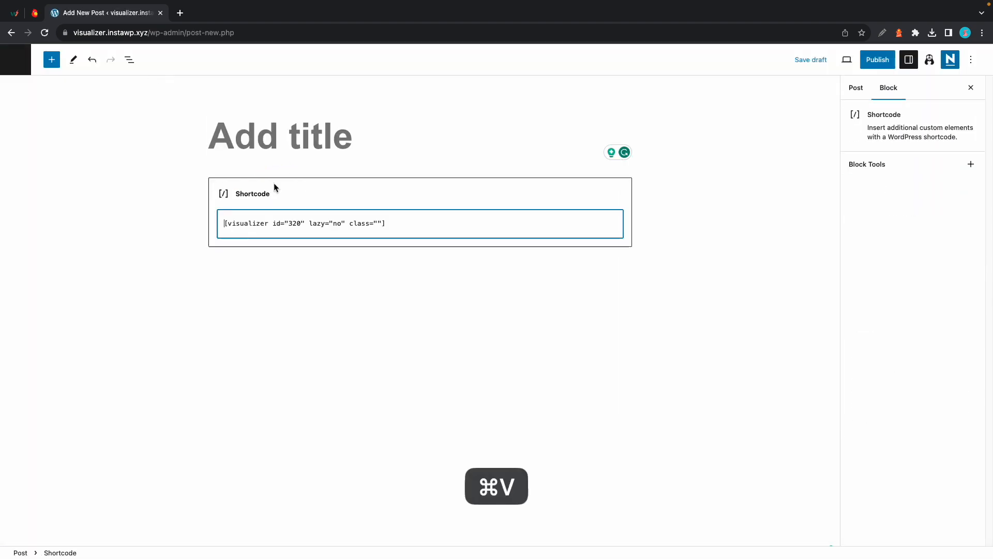
click(855, 86)
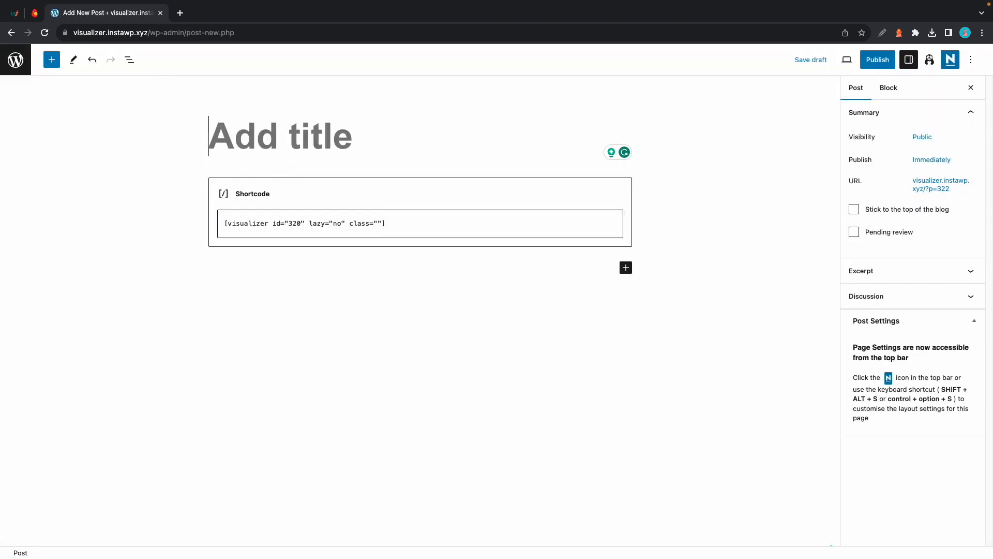
click(877, 60)
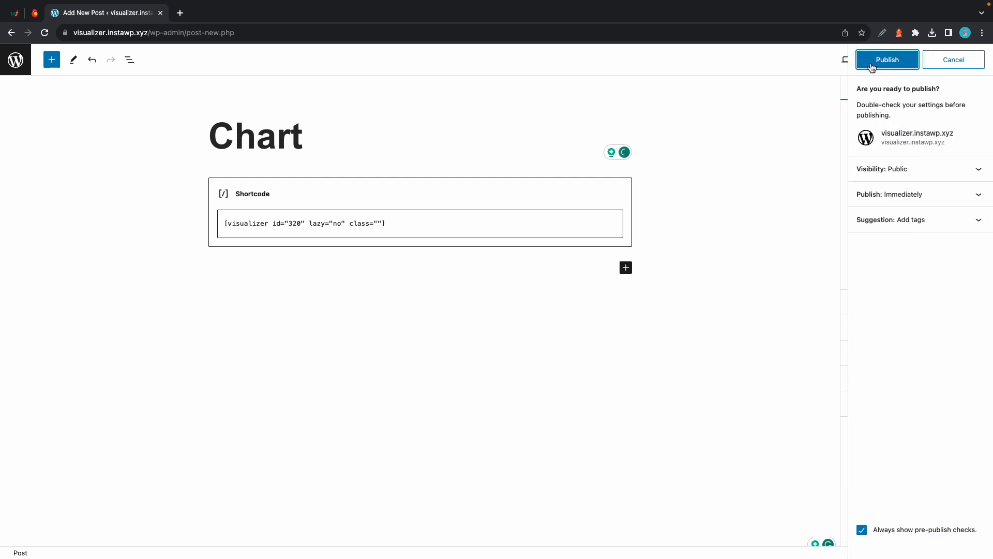
click(887, 59)
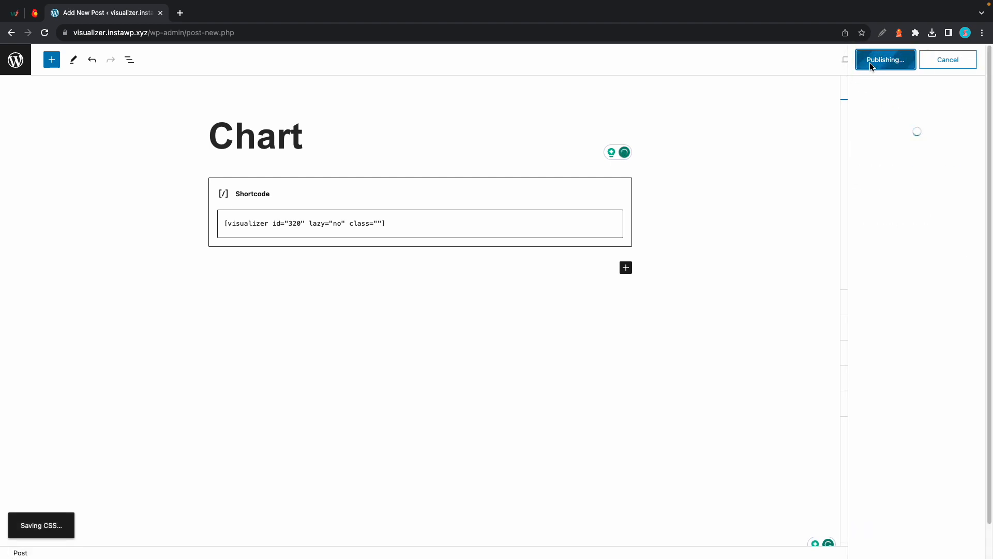
click(885, 58)
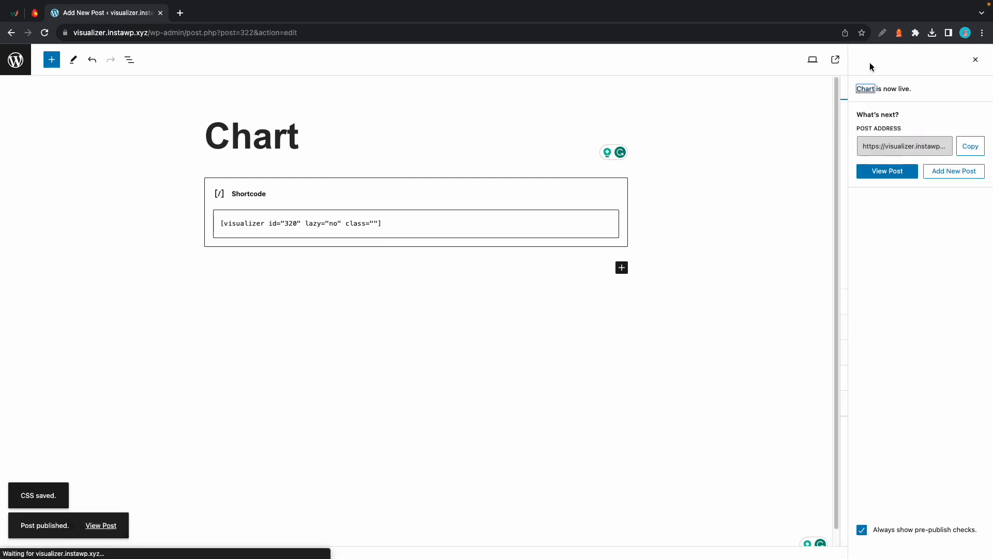
click(100, 495)
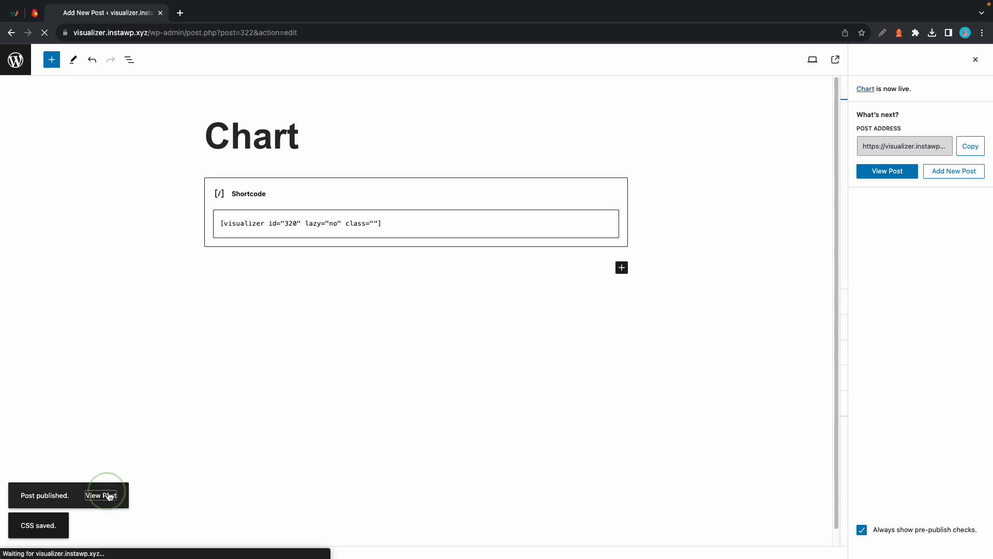
View the live Chart post showing the Processing 25% / Completed 75% pie chart
click(101, 496)
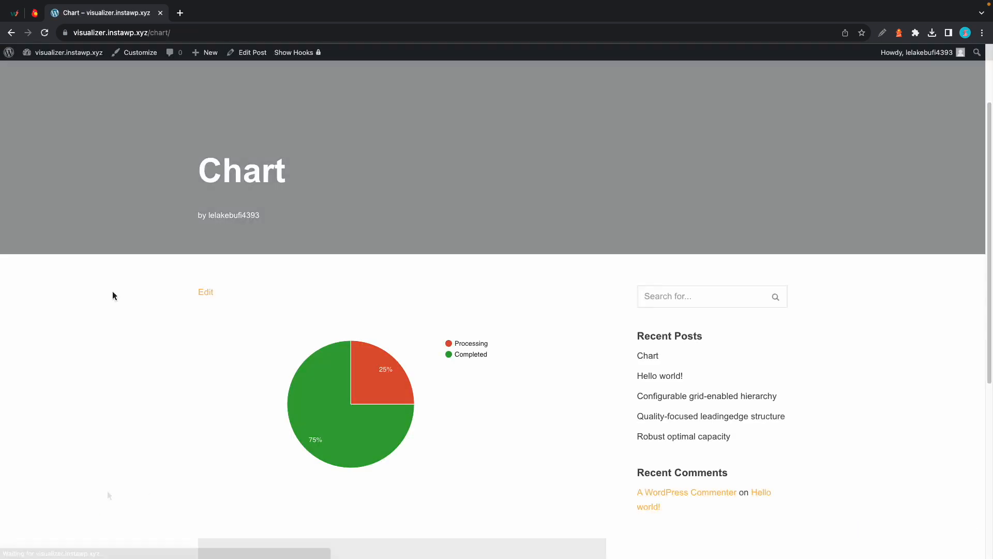
mouse_move(197, 421)
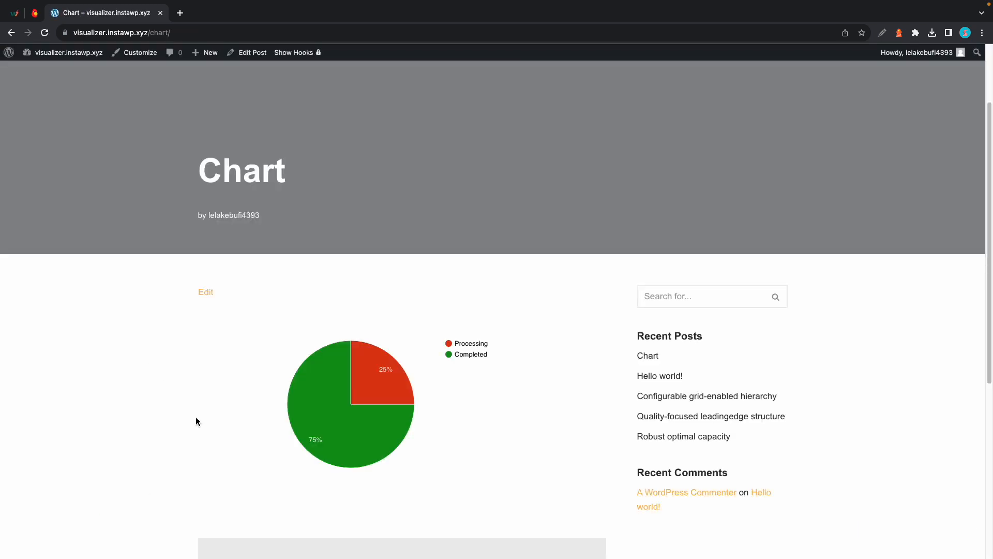
mouse_move(453, 348)
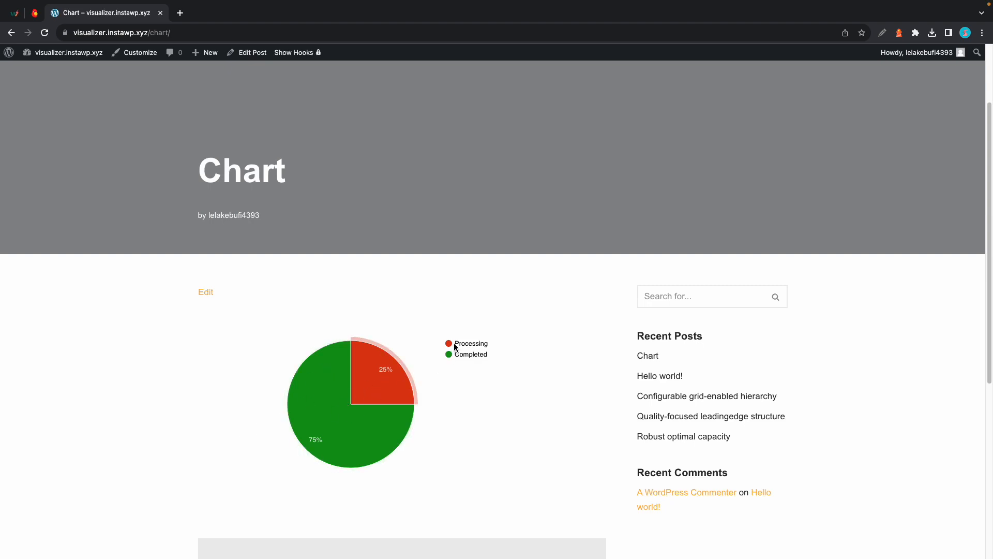
mouse_move(370, 312)
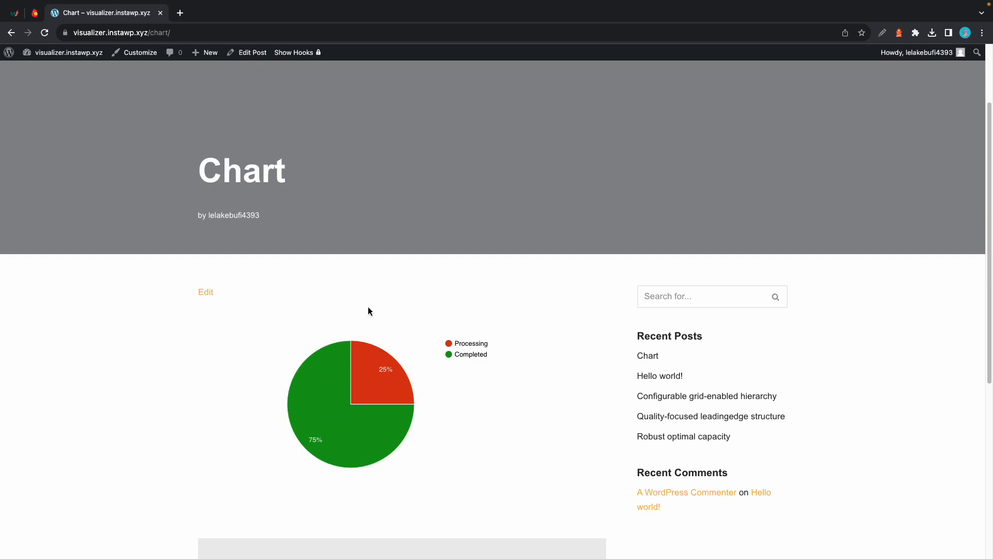